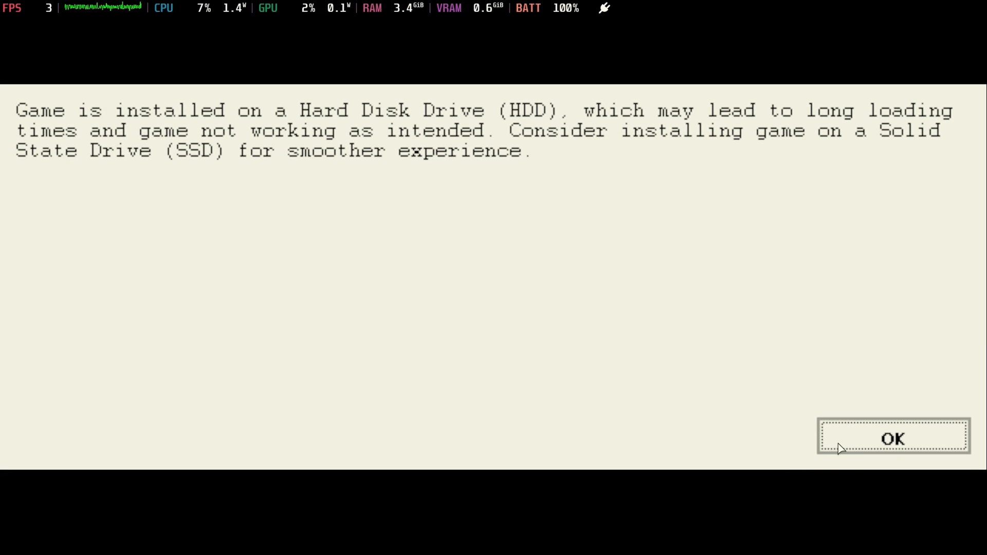
Step: Dismiss the HDD warning and scroll through the graphics quality settings like shadows and reflections
click(891, 438)
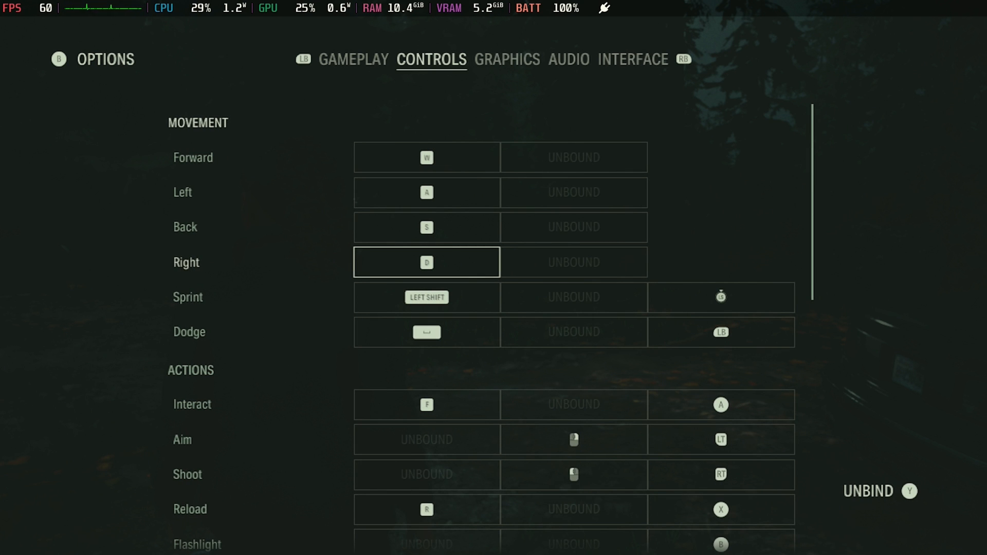
click(507, 59)
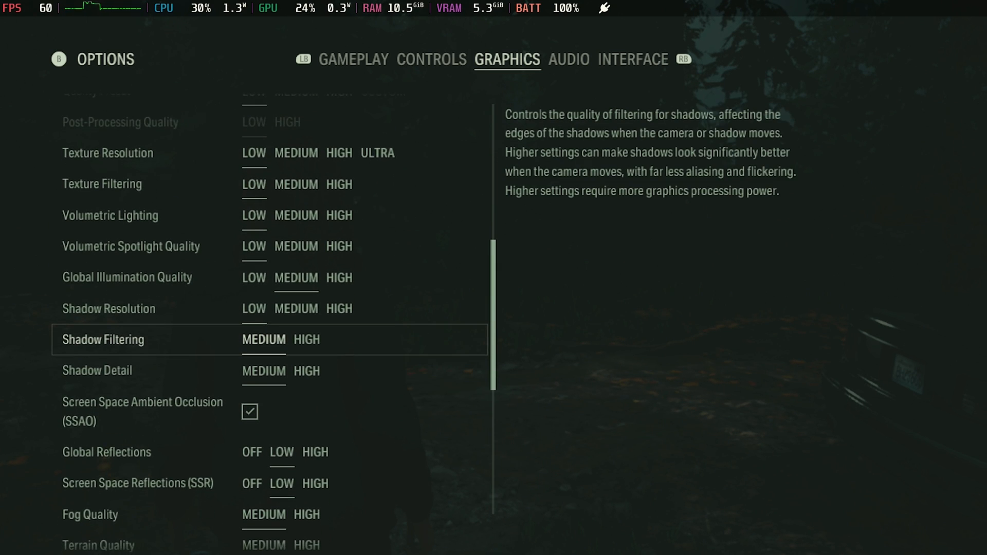
scroll(down, 3)
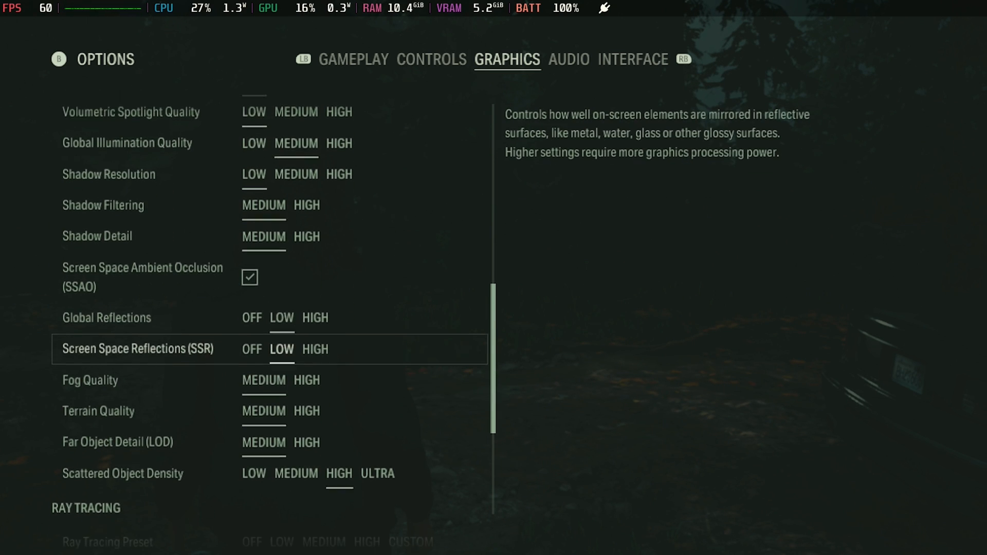
scroll(down, 3)
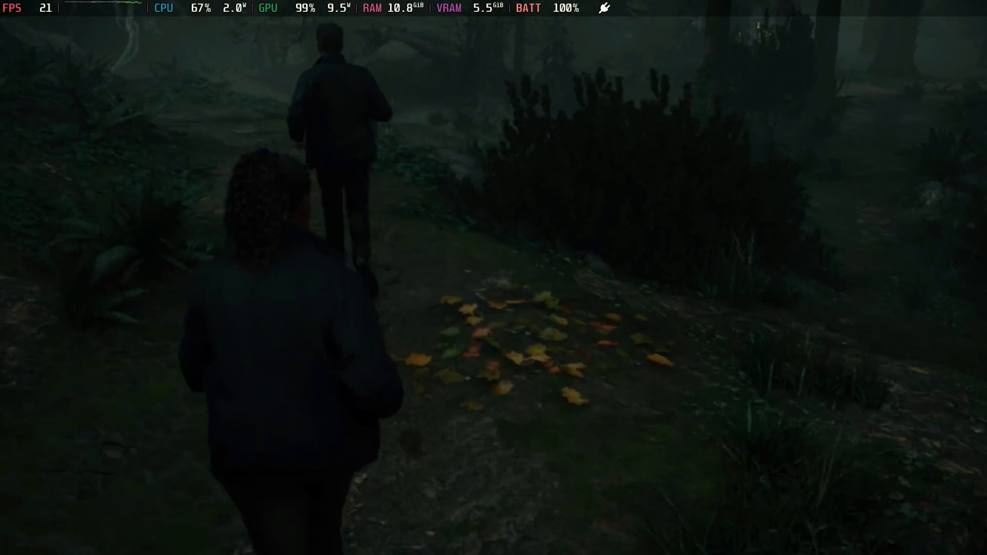
Step: Walk forward with W along the forest path toward Witch's Ladle, Cauldron Lake
key(w)
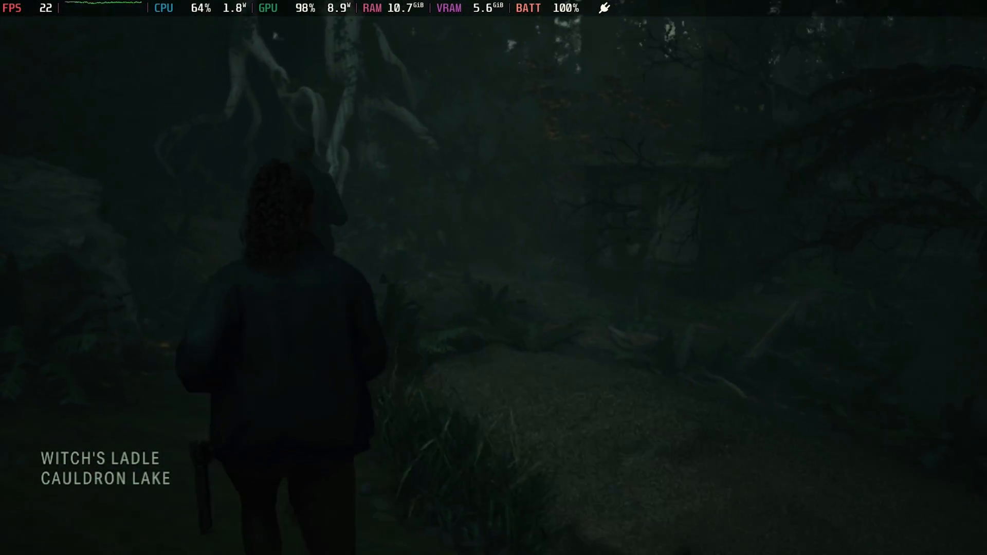
key(w)
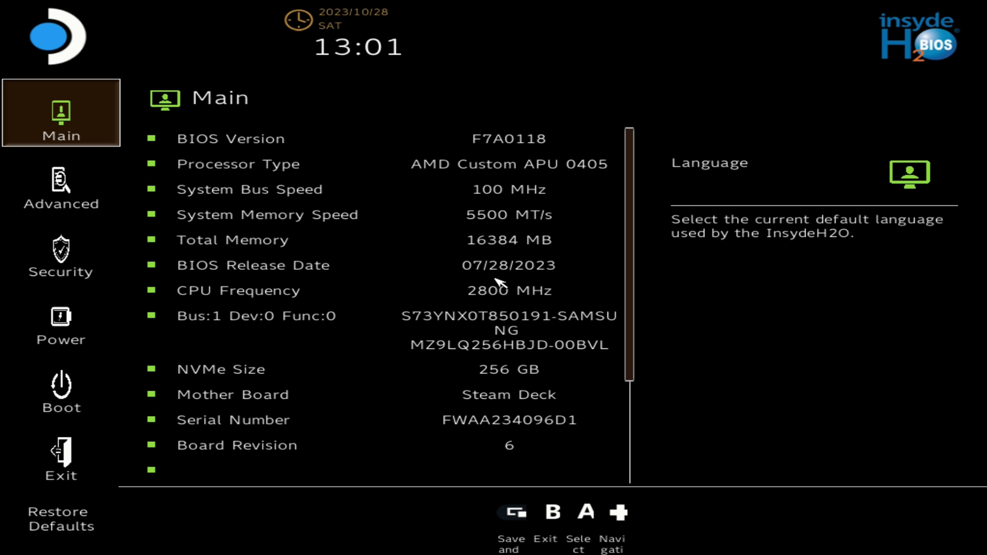
Step: In the Advanced tab, bring up the UMA Frame buffer Size list, currently 1G
click(61, 186)
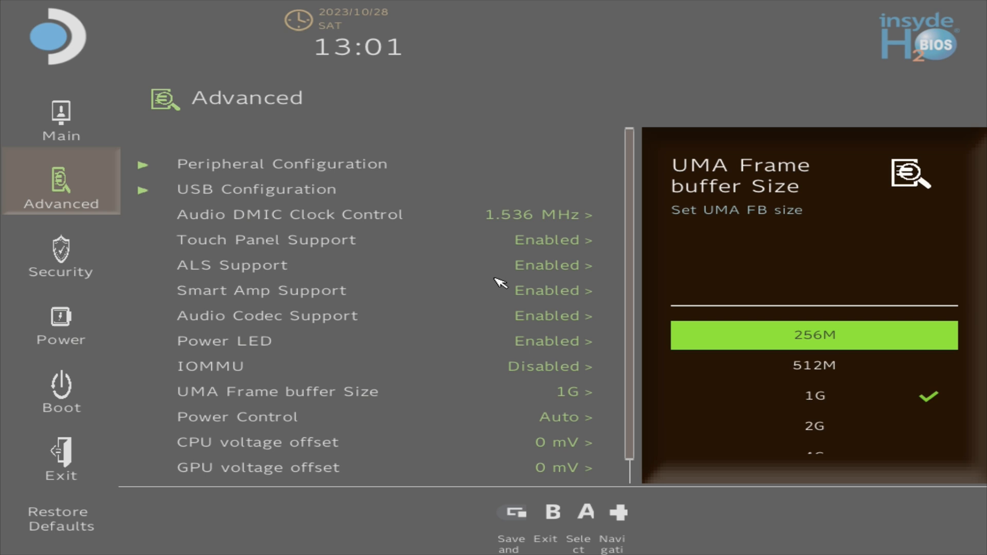
click(812, 334)
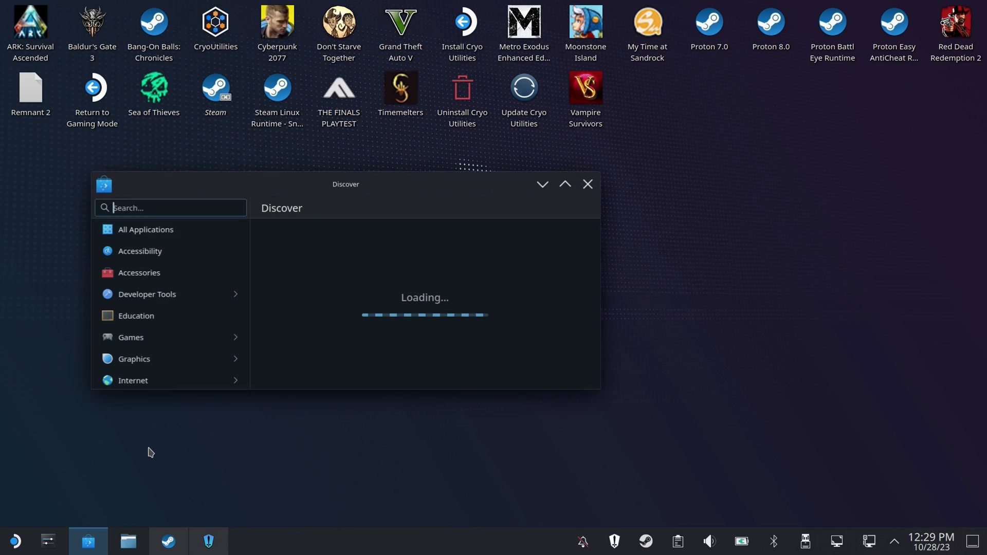
Step: Search Discover for 'heroic' and launch Heroic Games Launcher
text(h)
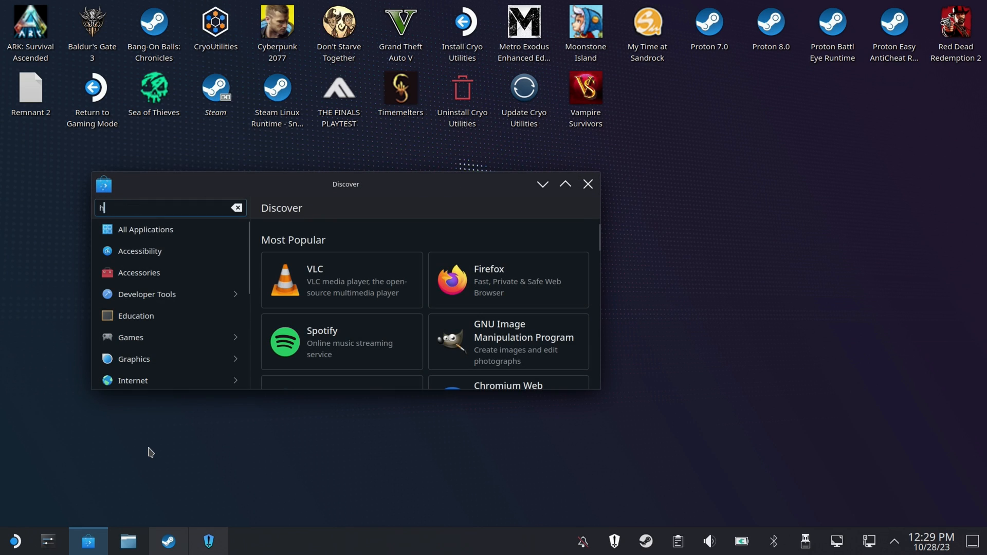
text(eroic)
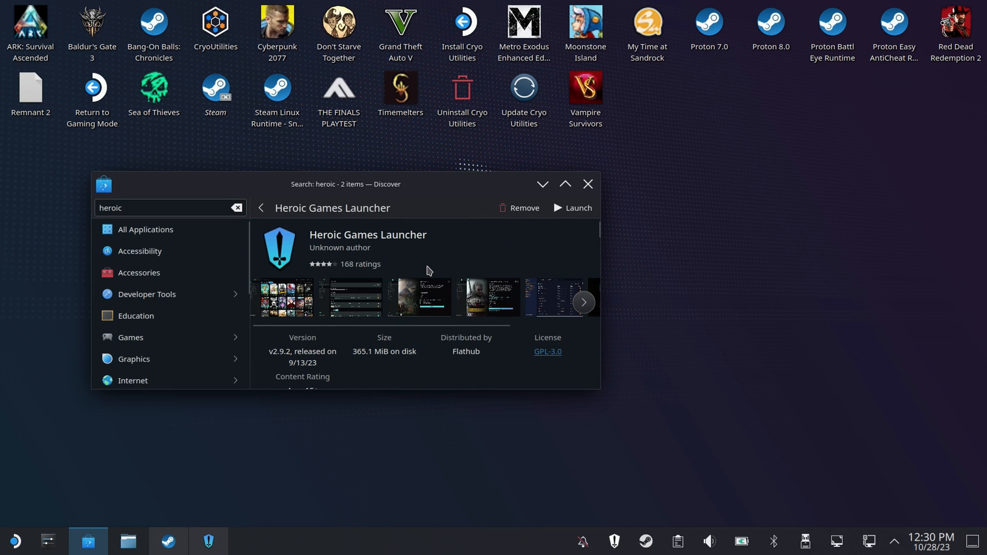
click(208, 541)
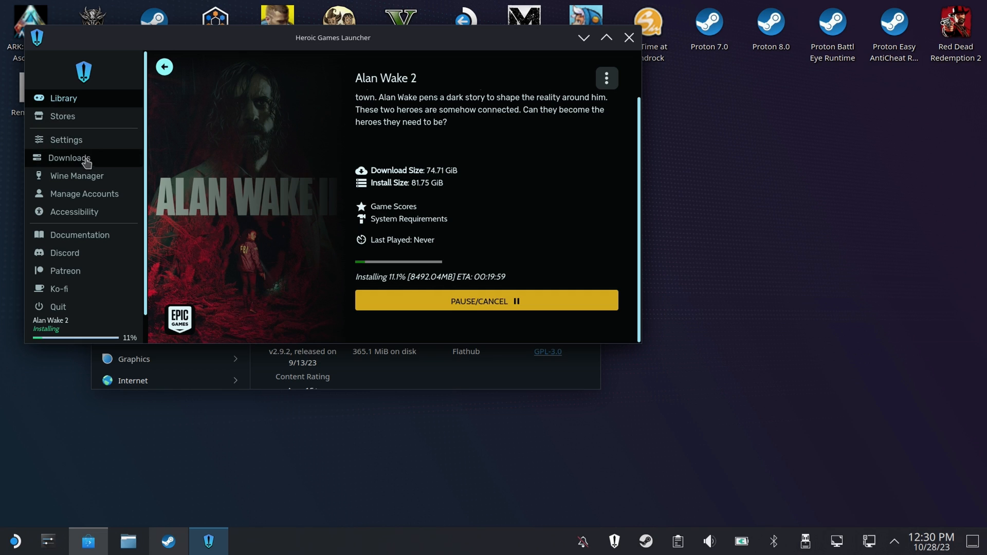
Step: Confirm the Epic account under Manage Accounts, then go to the library's Alan Wake II page
click(83, 193)
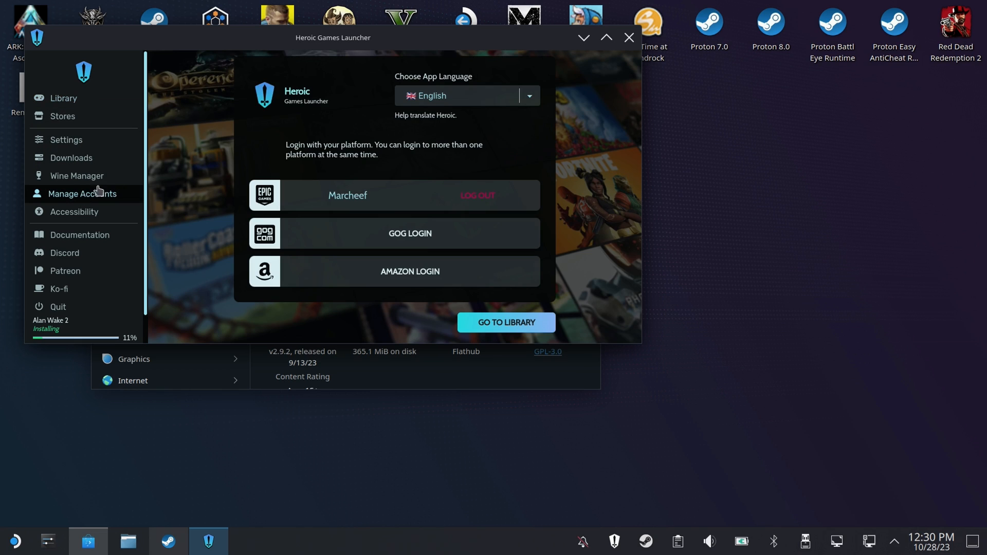
mouse_move(368, 189)
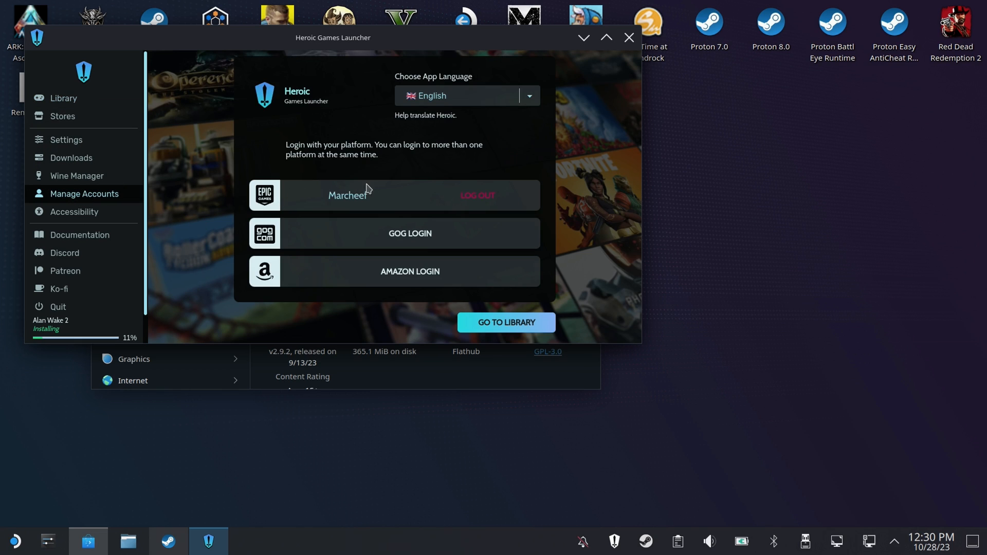
mouse_move(477, 194)
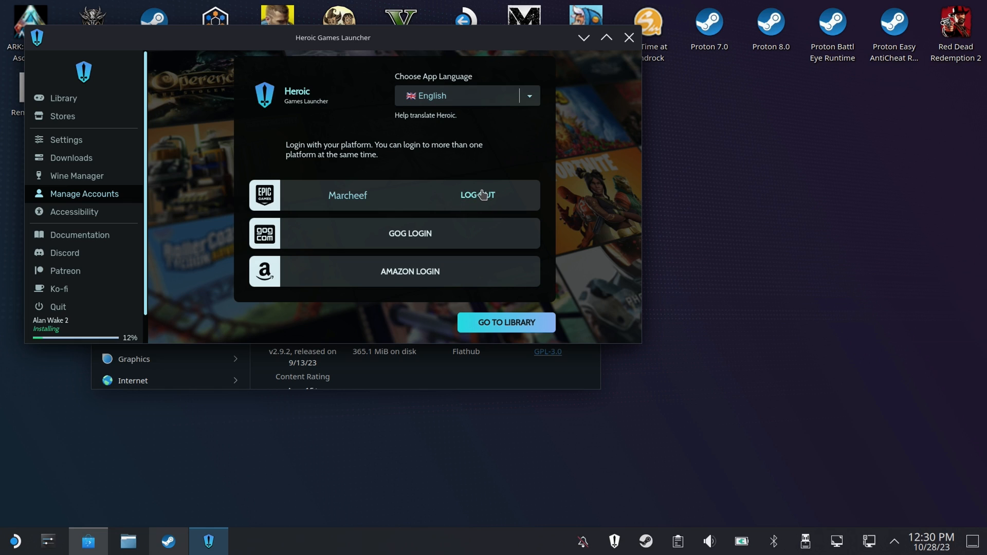
mouse_move(331, 204)
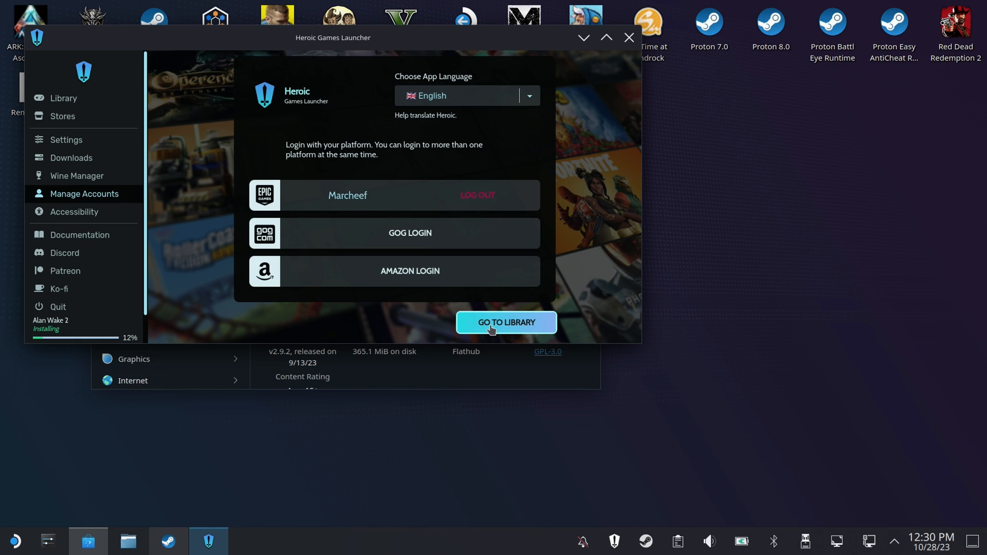
click(505, 322)
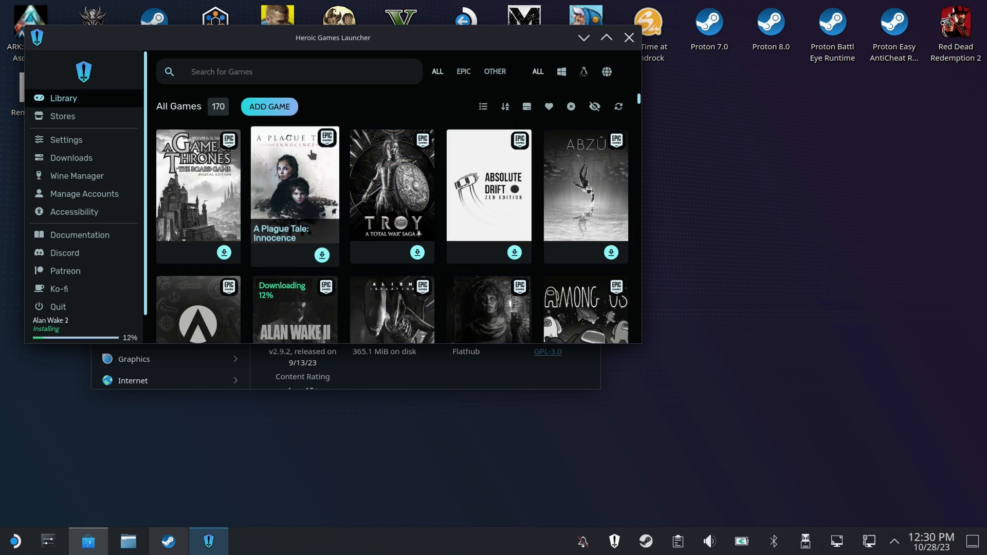
mouse_move(274, 271)
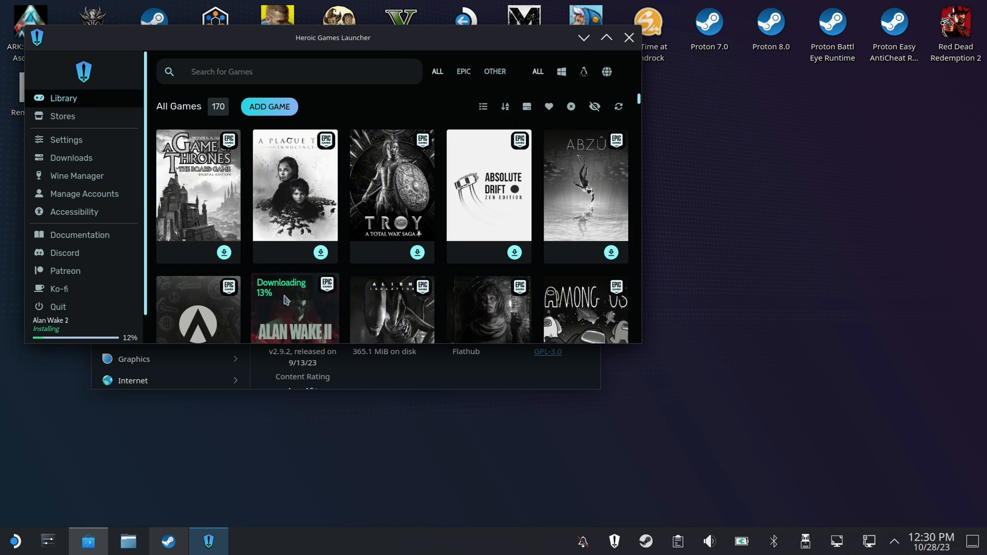
mouse_move(288, 296)
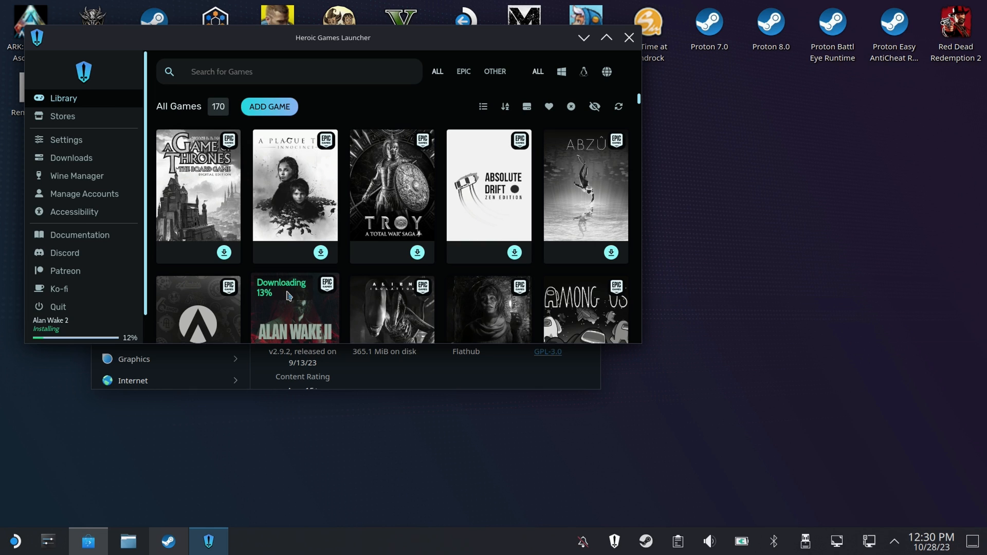
click(294, 308)
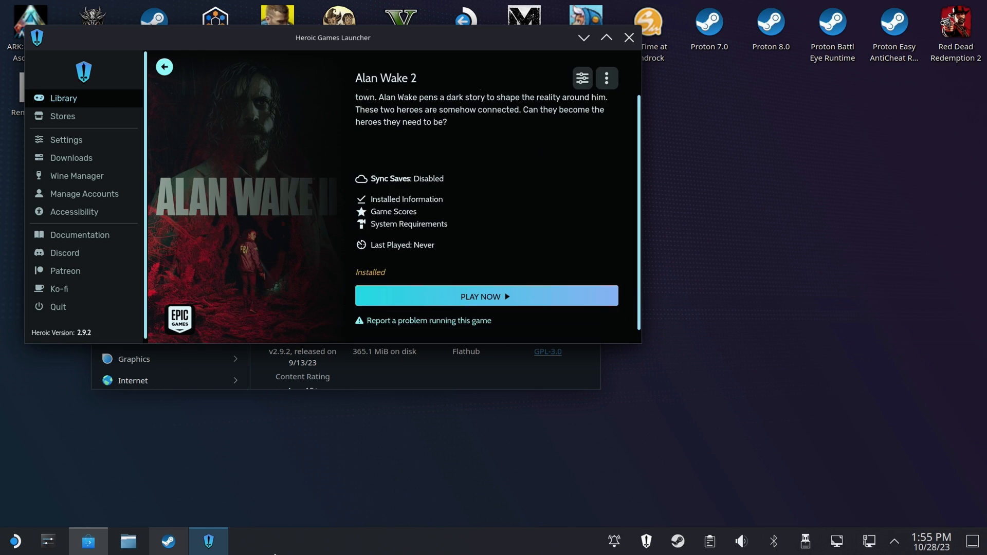
Step: Launch Alan Wake 2 with Proton Experimental and bring up its game settings
click(485, 296)
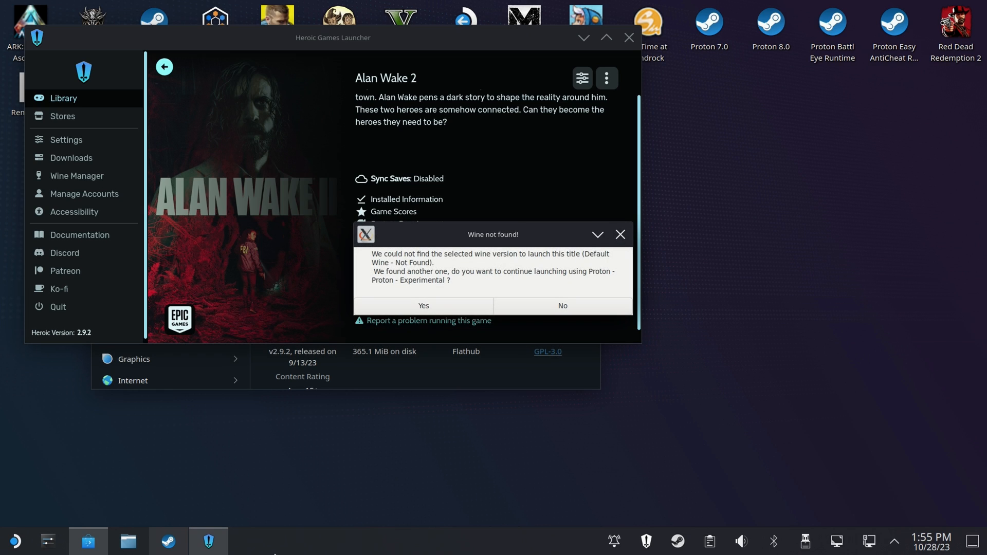
mouse_move(409, 491)
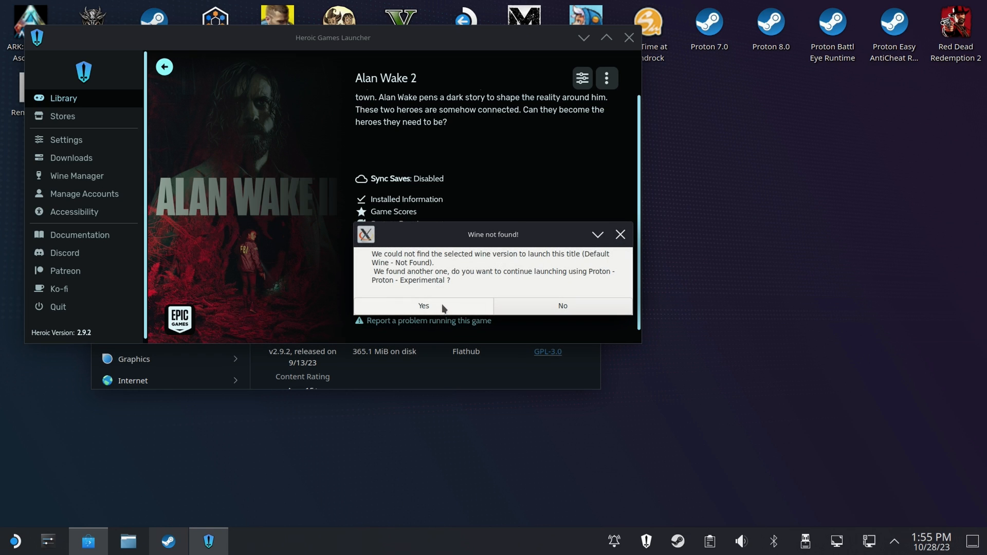
click(422, 306)
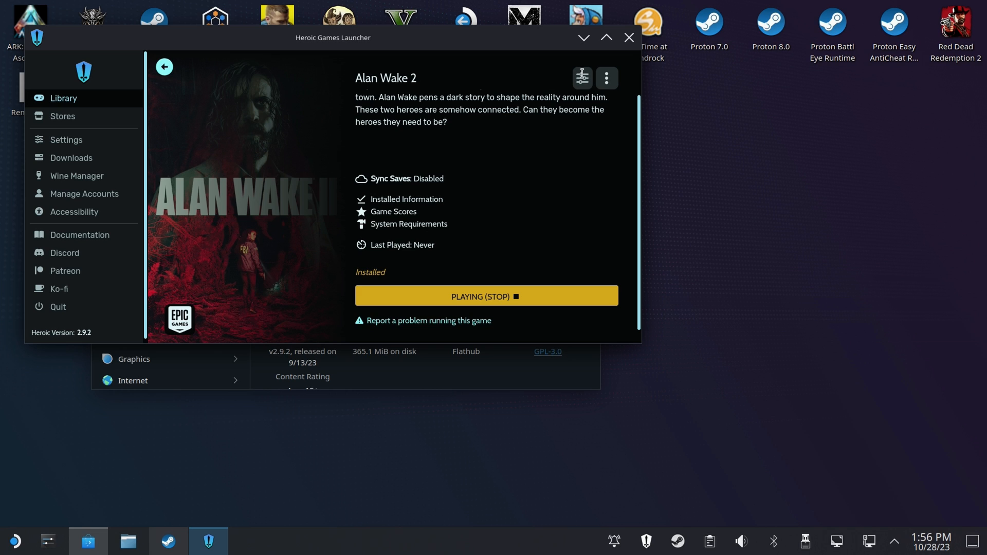
click(582, 78)
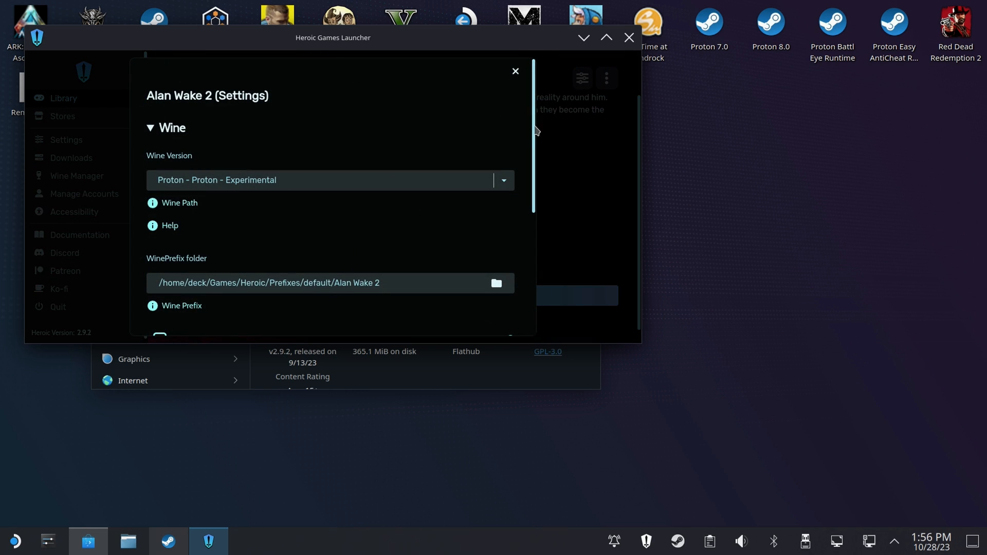
scroll(down, 3)
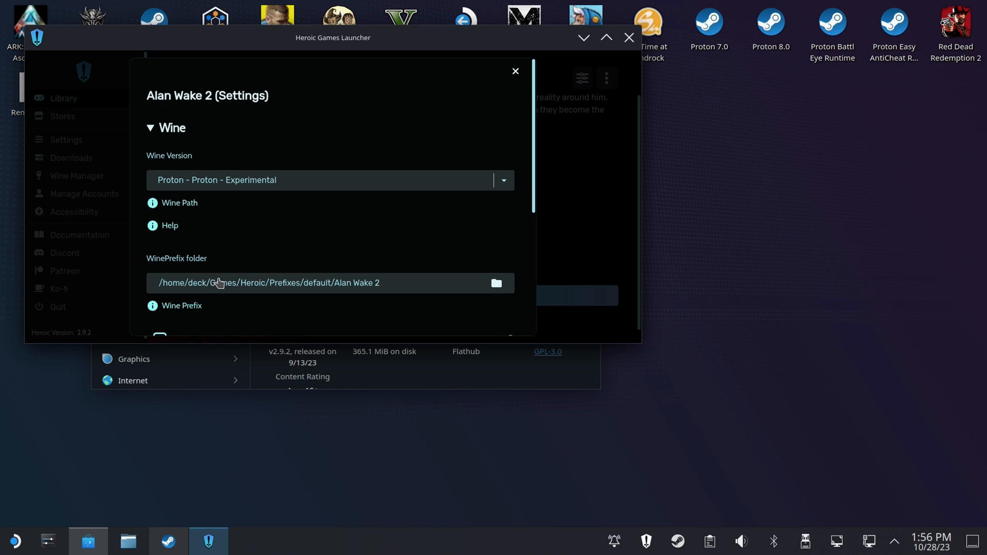
Step: Scroll the Wine section and expand the Cloud Saves Sync options
scroll(down, 3)
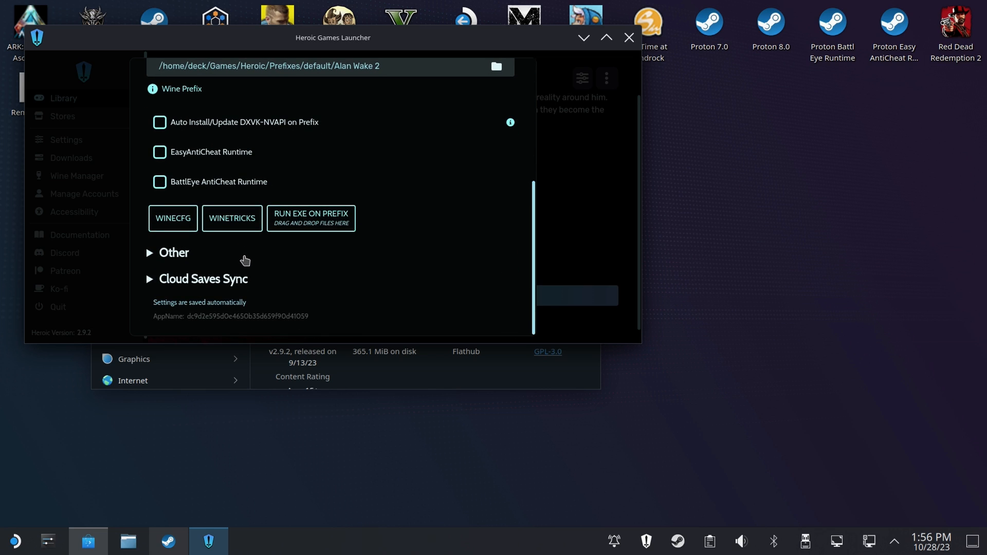
click(203, 278)
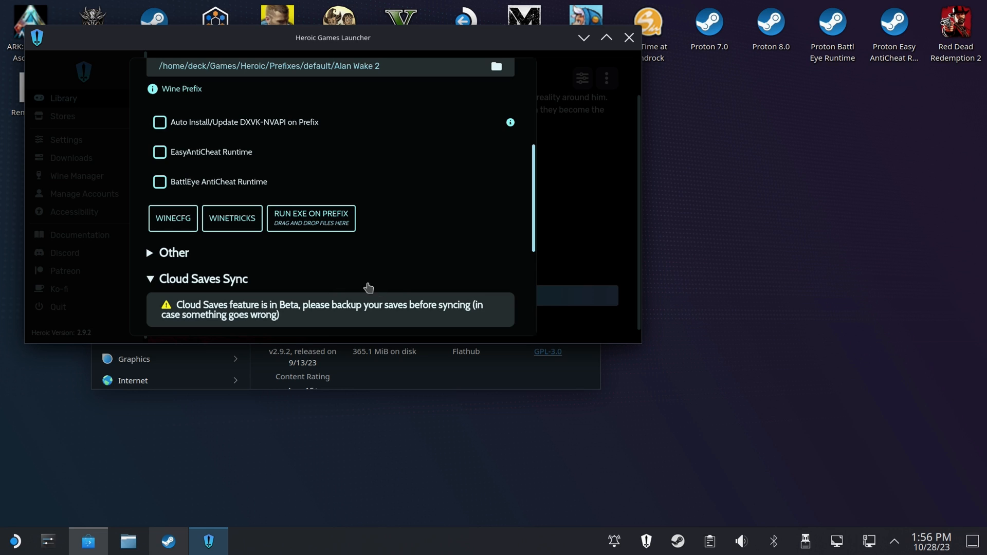
scroll(down, 3)
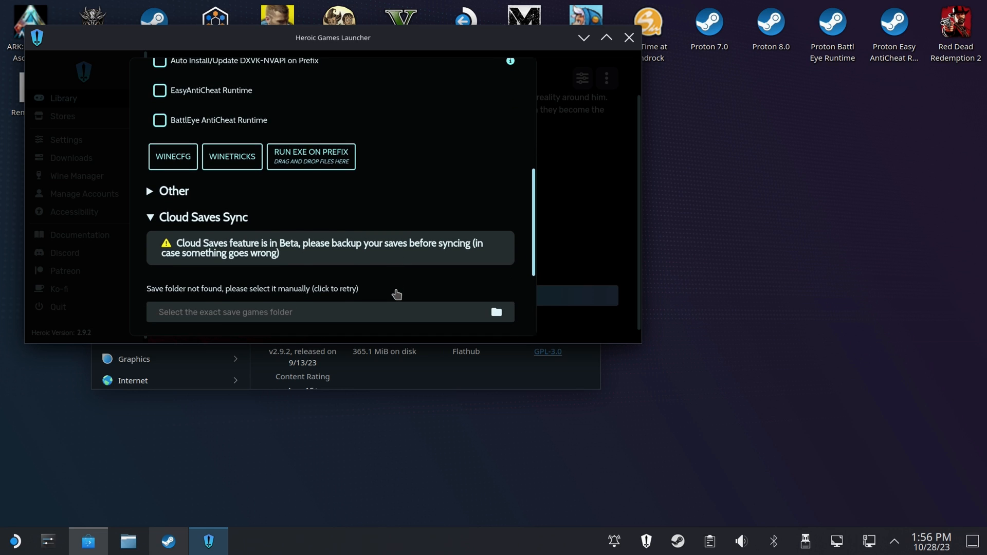
scroll(down, 3)
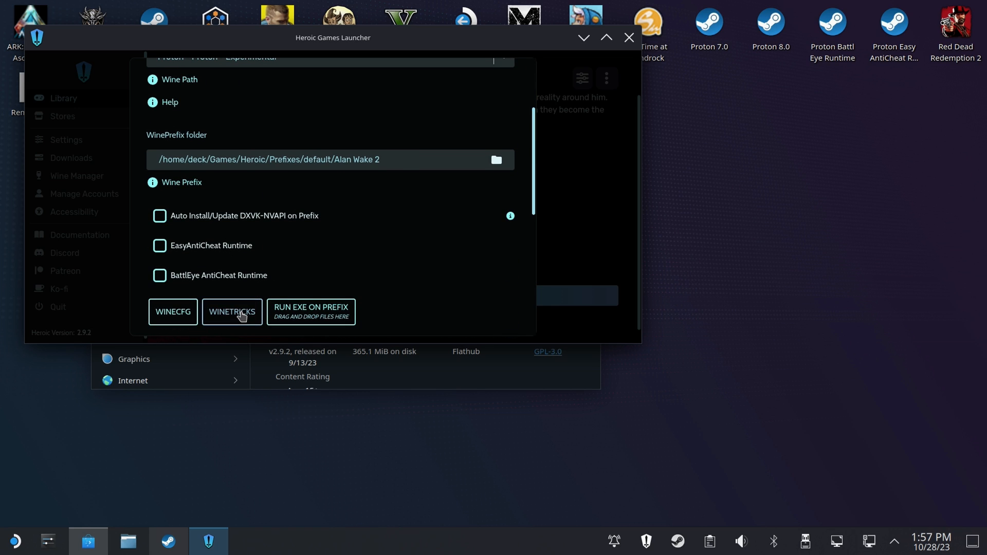
Step: Start Winetricks on the default prefix and choose 'Install a Windows DLL or component'
click(231, 311)
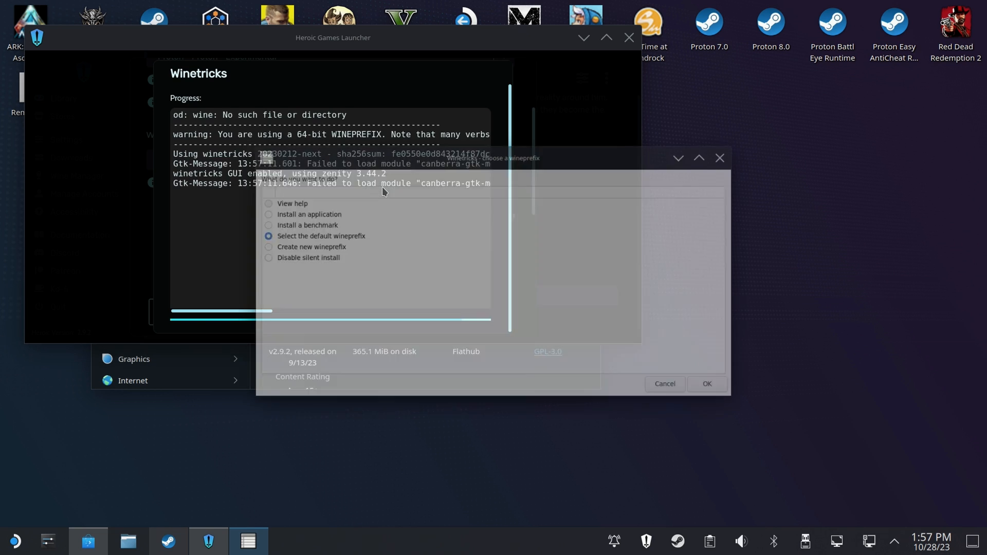
click(706, 383)
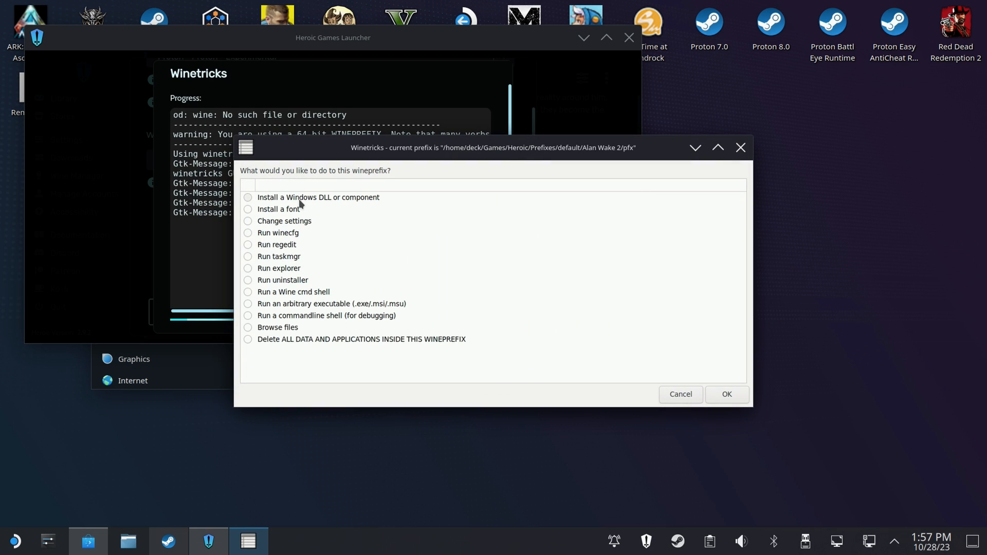
click(317, 197)
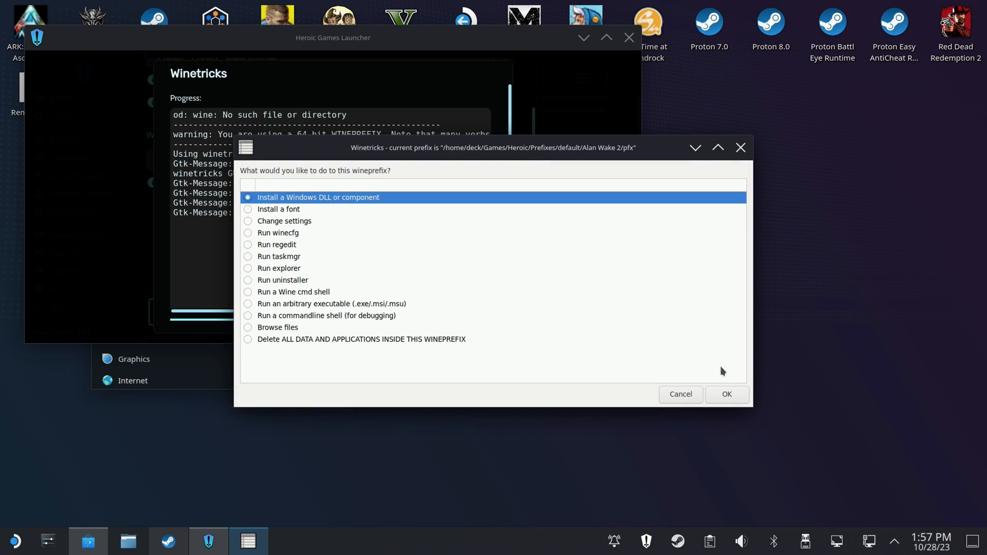
click(726, 394)
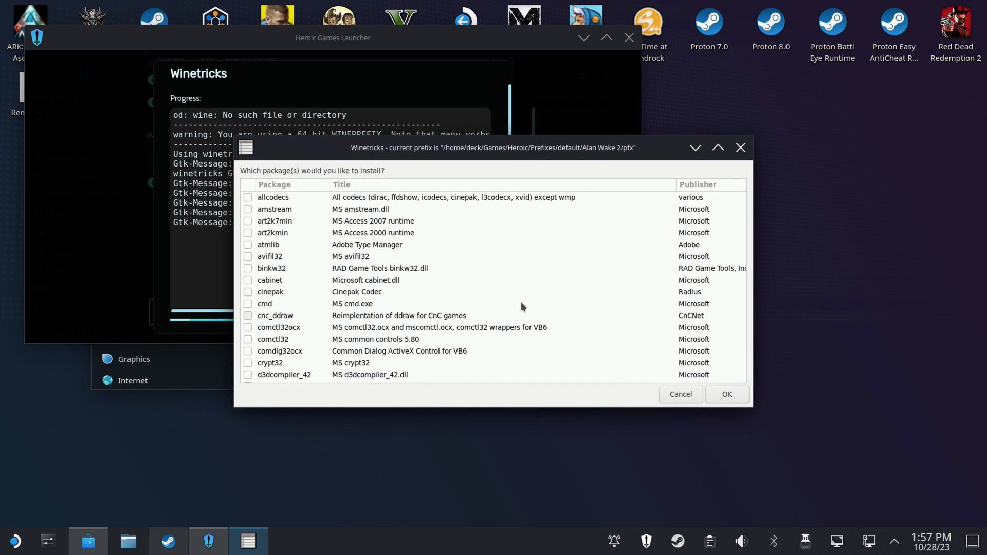
Step: Tick d3dcompiler_43 and d3dcompiler_47 and scroll on toward the vcrun packages
scroll(down, 3)
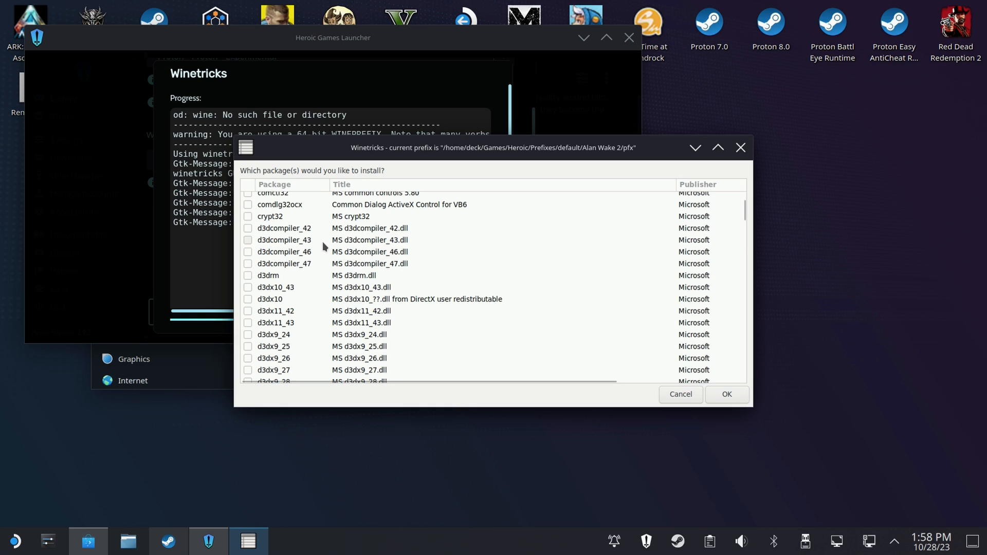
click(247, 240)
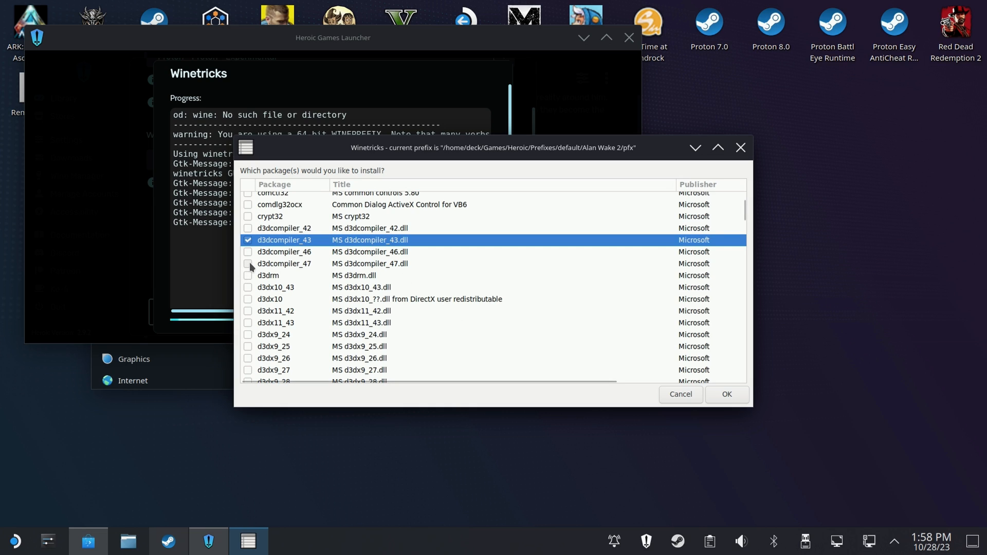
click(248, 263)
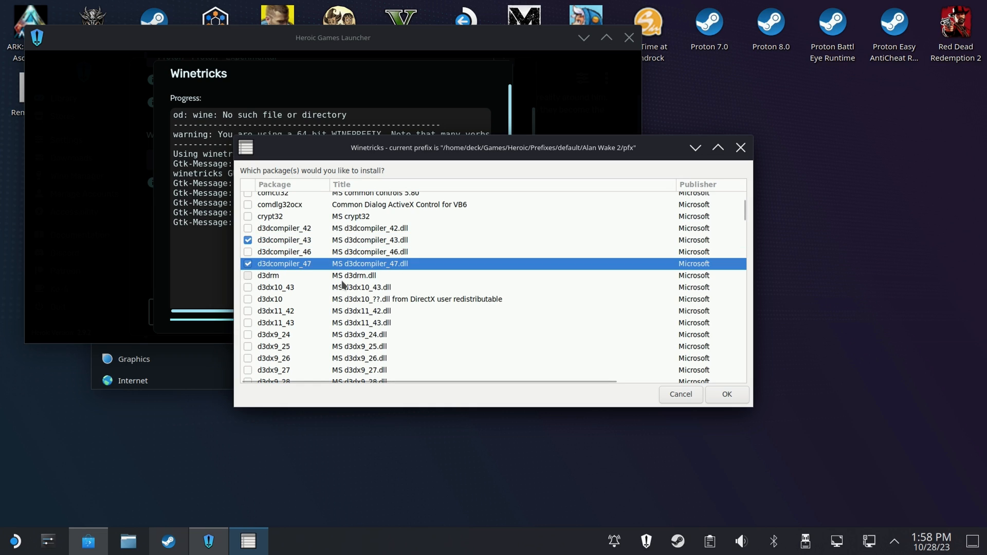
scroll(down, 3)
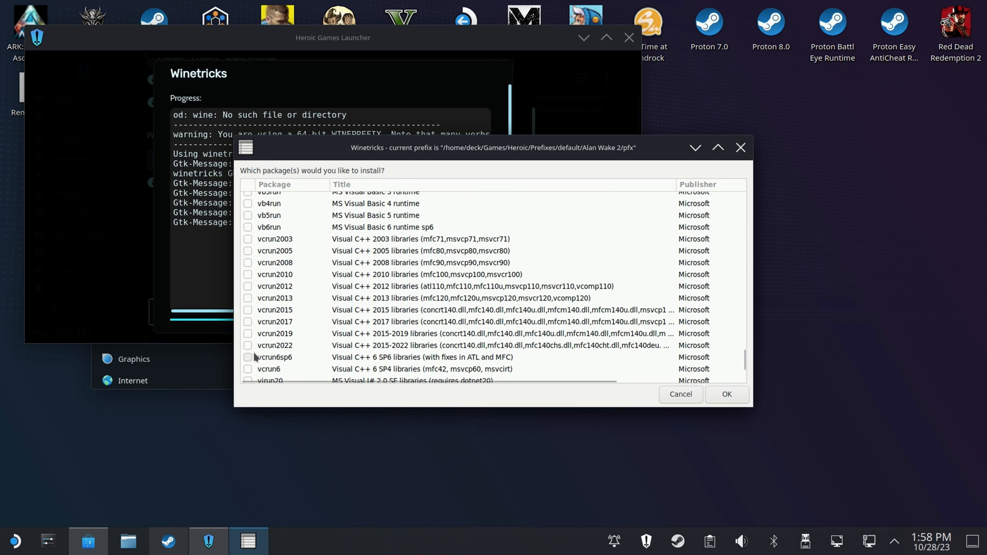
Step: Add a vcrun package, run the install, and acknowledge the 'Unknown file arch' and 64-bit prefix warnings
click(249, 345)
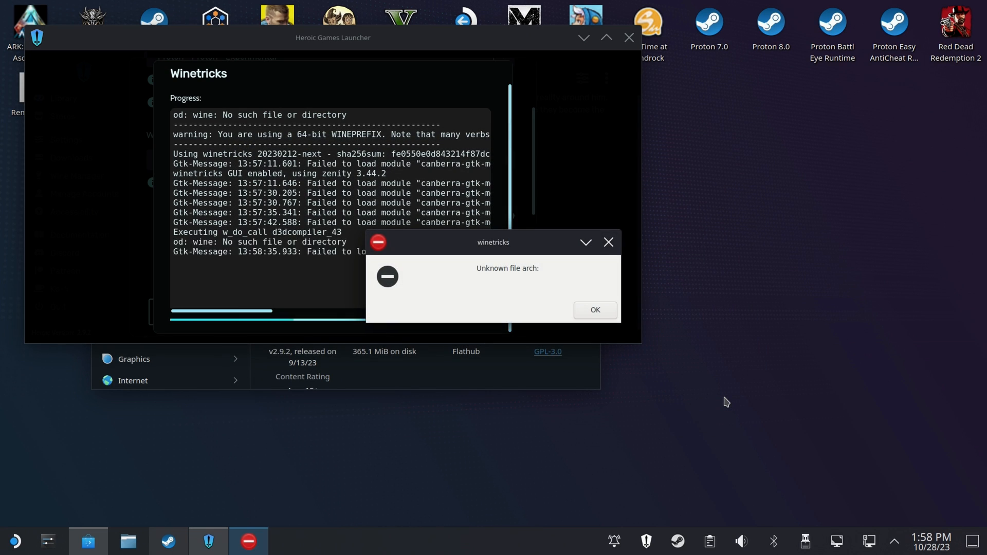
mouse_move(691, 347)
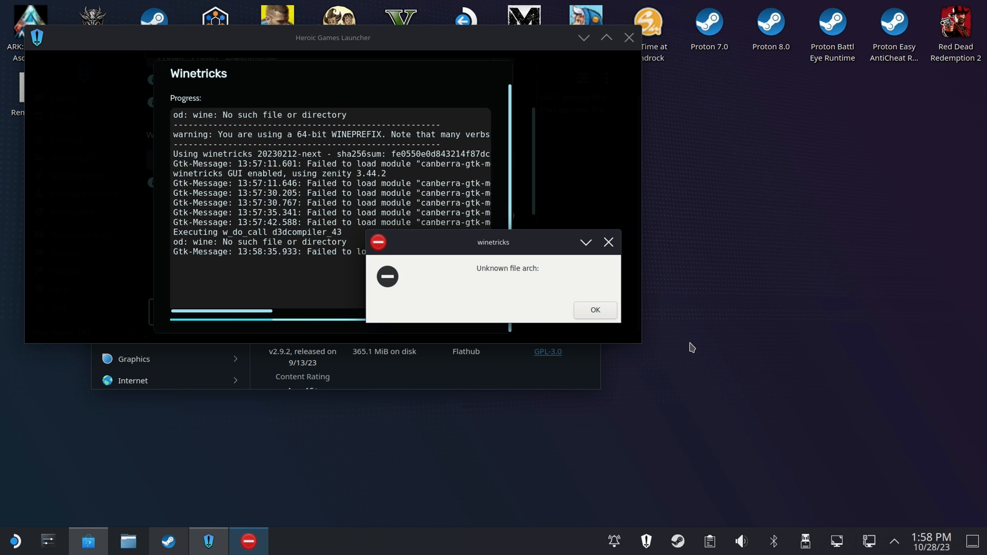
mouse_move(598, 306)
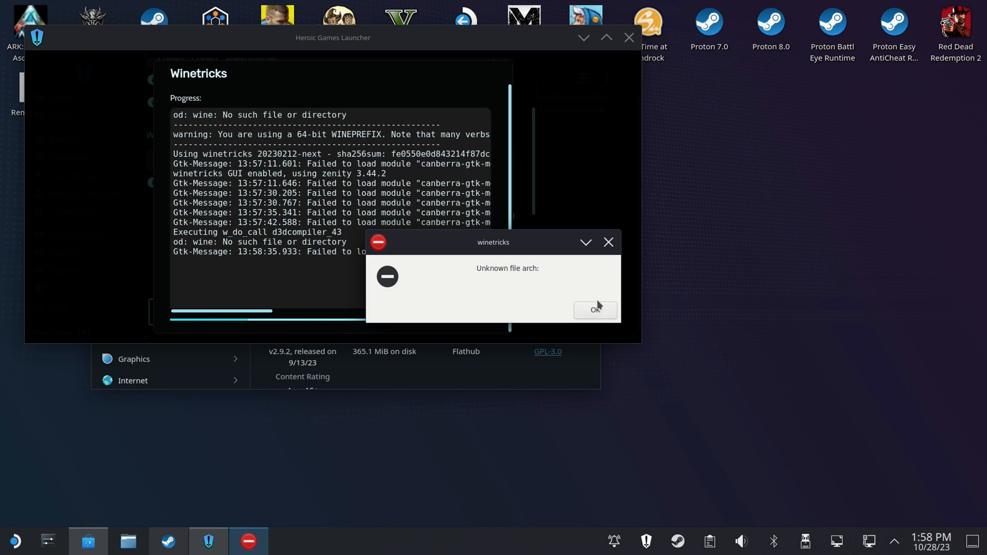
click(594, 309)
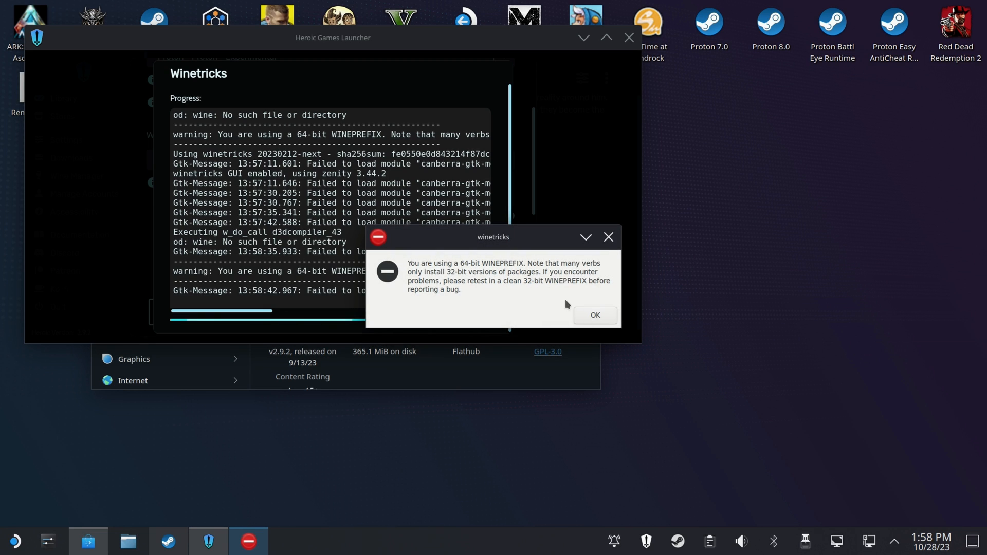
click(594, 315)
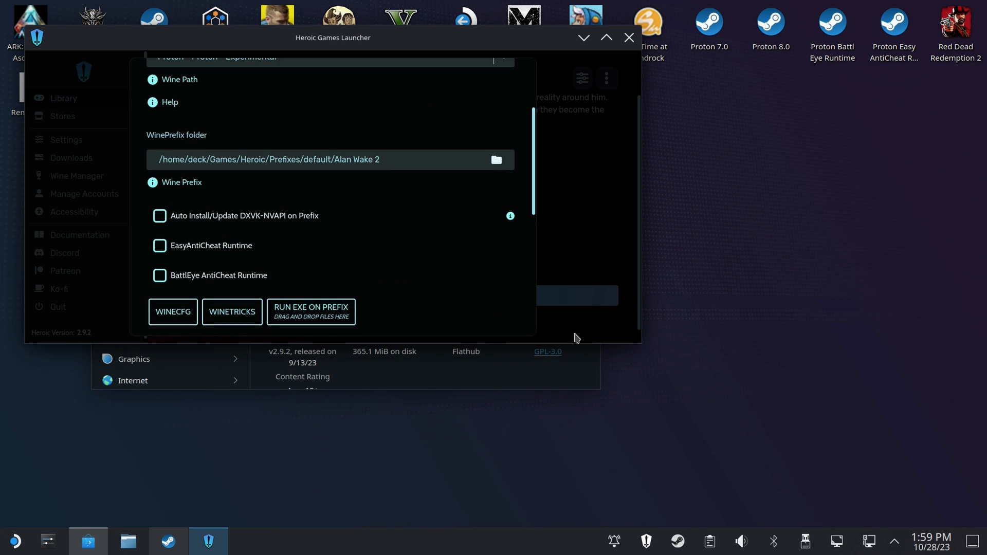
mouse_move(560, 98)
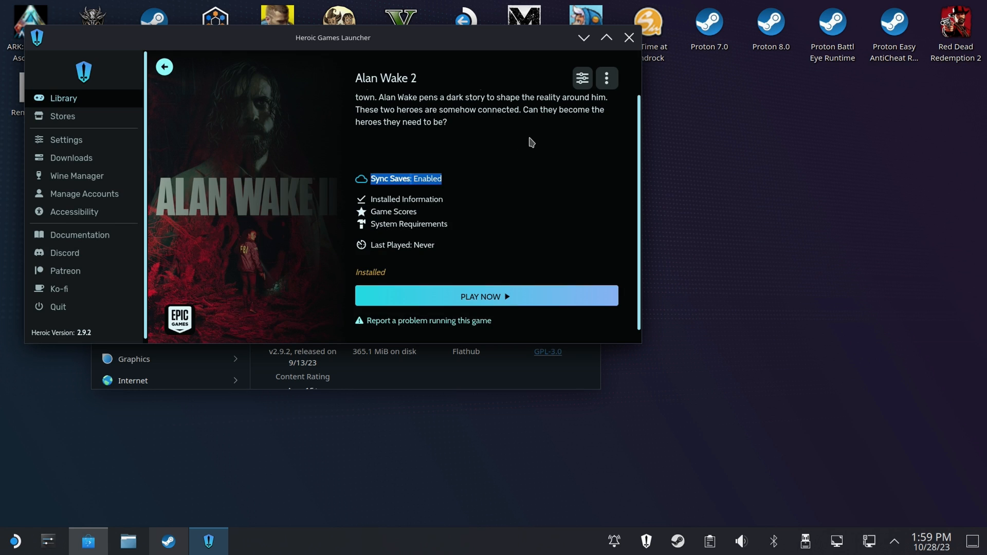
Step: From the three-dot menu choose 'Add to Steam', then launch Alan Wake 2 again
click(606, 78)
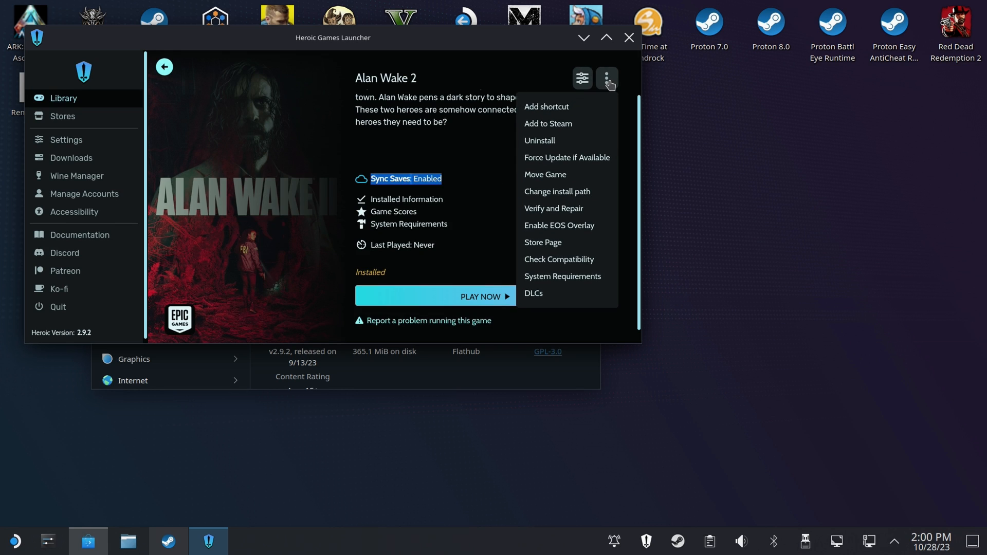
mouse_move(563, 189)
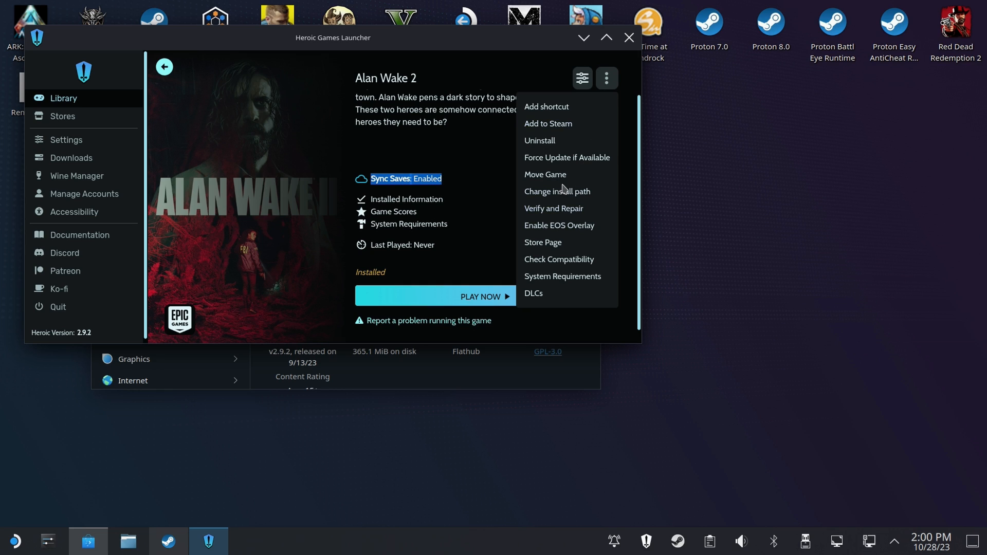
mouse_move(553, 136)
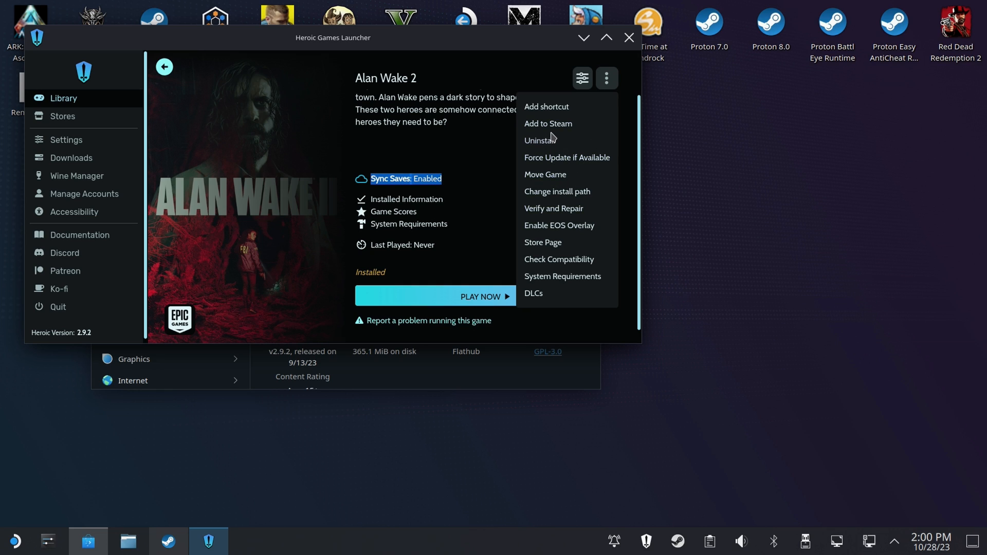
click(547, 123)
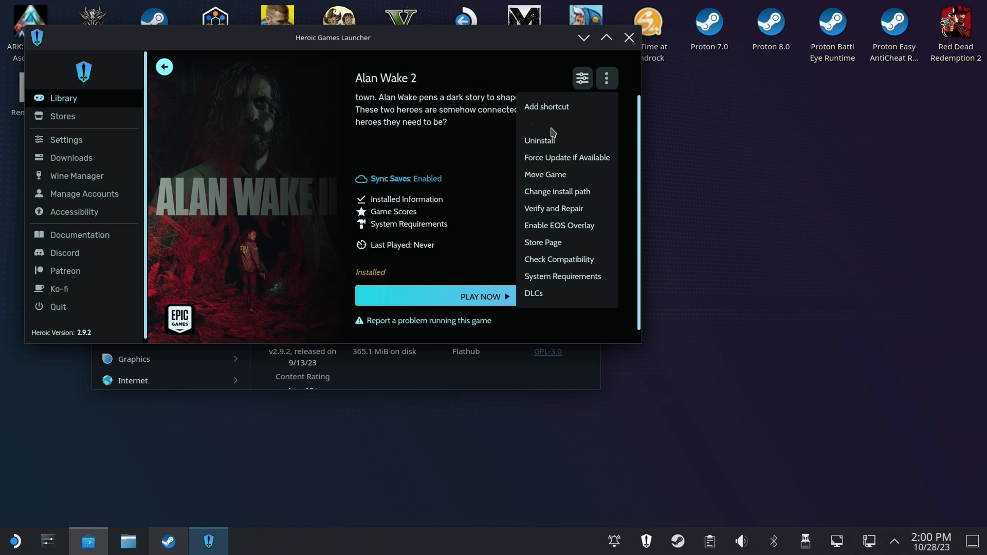
click(435, 296)
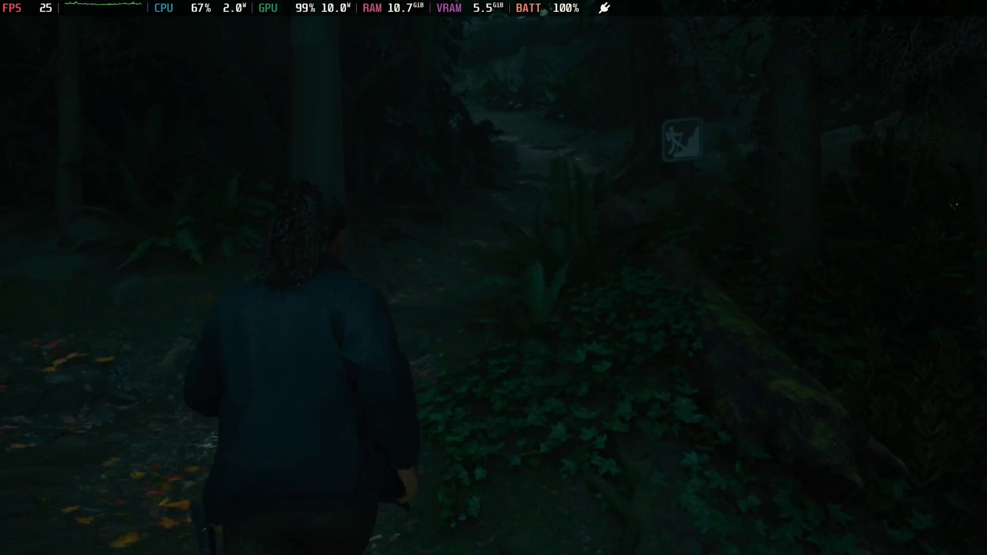